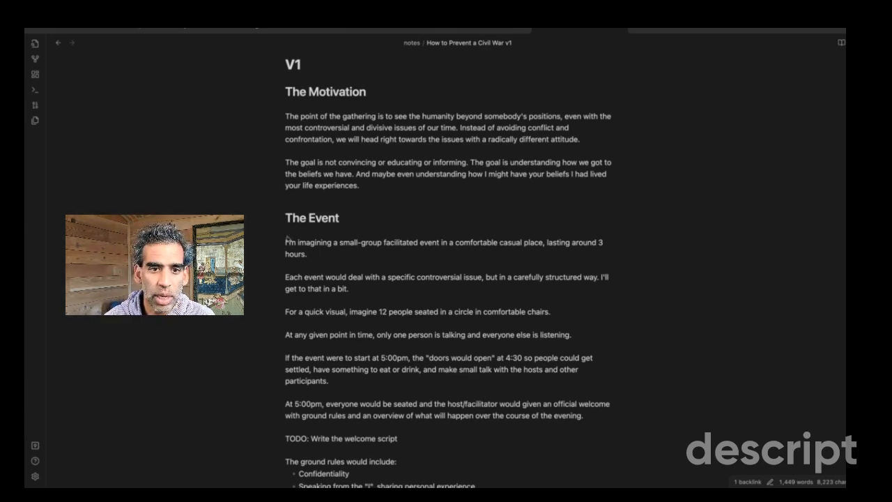
pyautogui.scroll(-3)
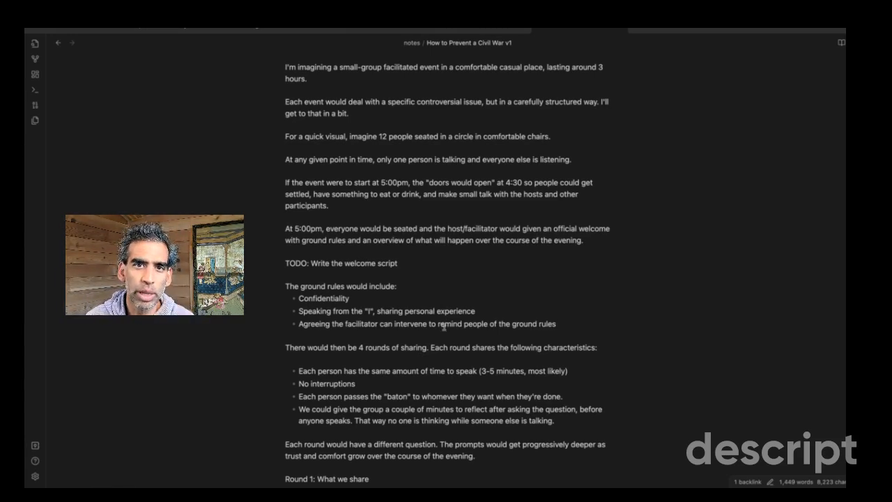
pyautogui.scroll(-3)
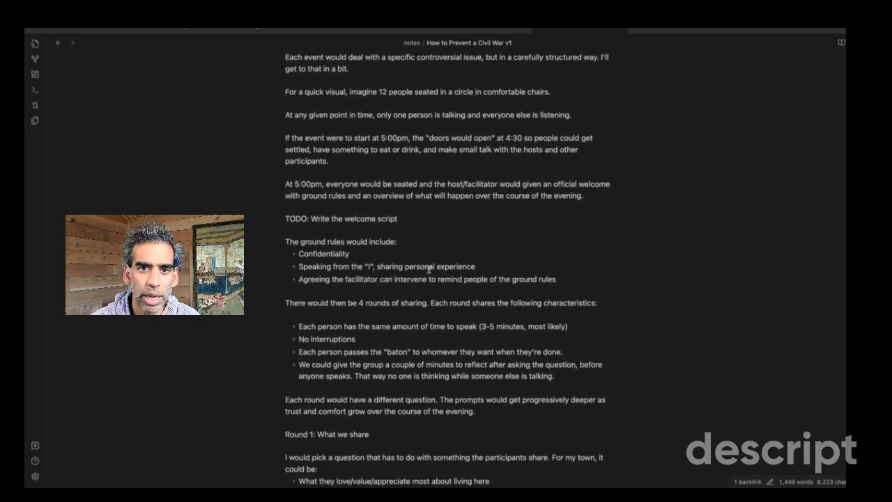
pyautogui.scroll(-3)
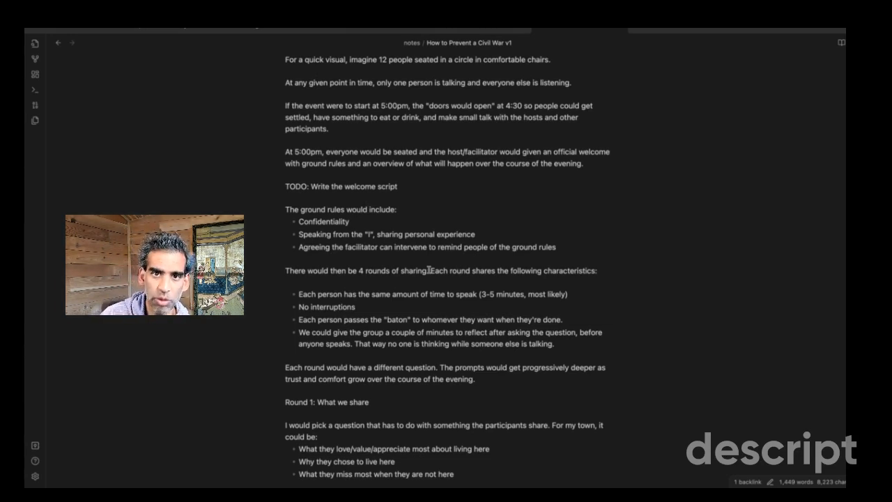
pyautogui.scroll(-3)
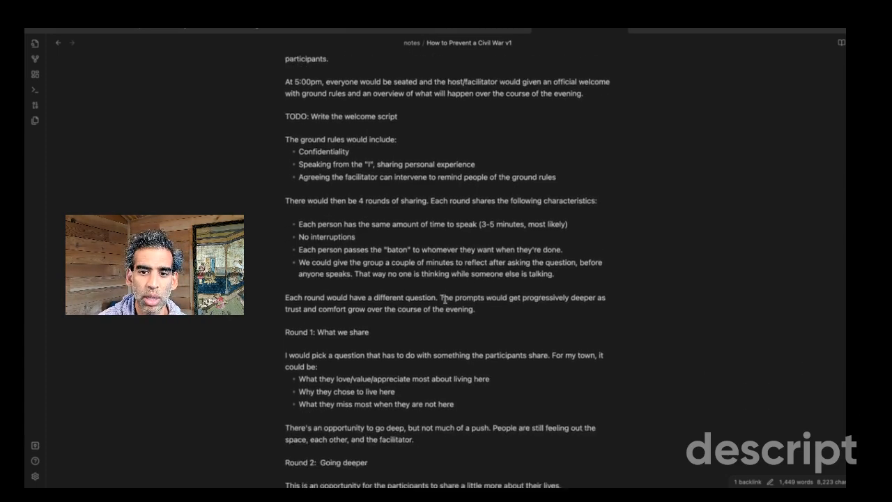
pyautogui.scroll(-3)
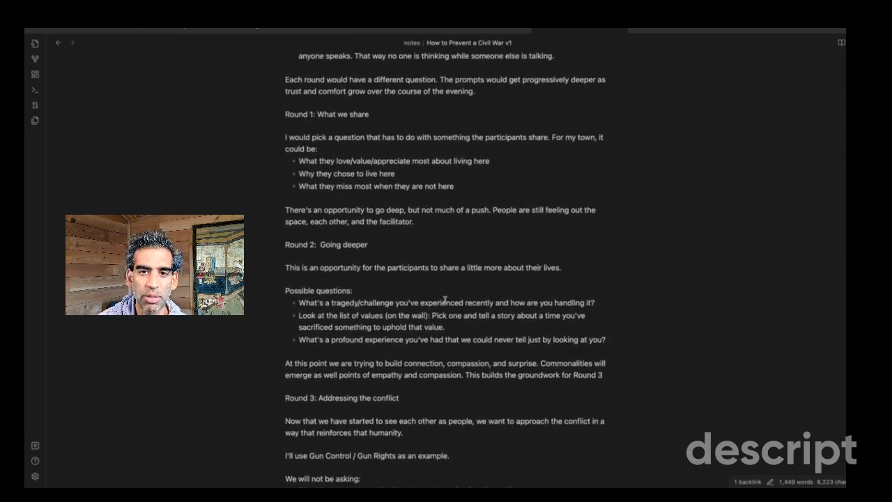
pyautogui.scroll(-3)
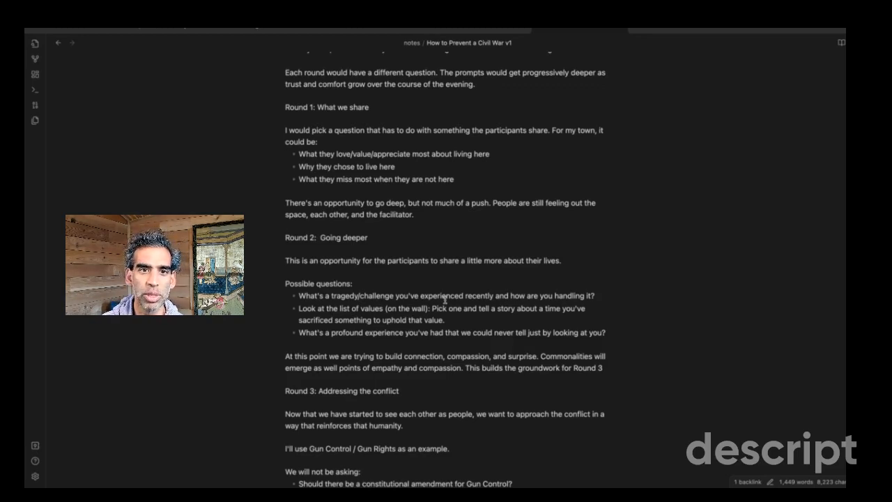
pyautogui.scroll(-3)
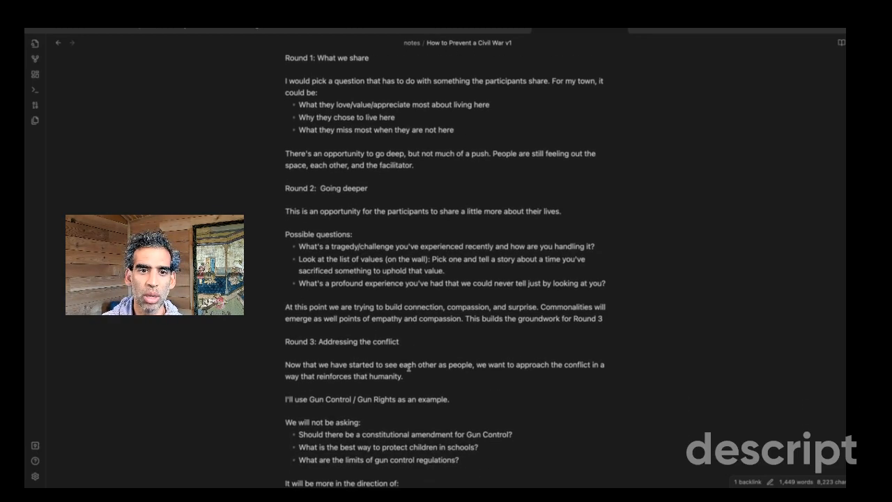
pyautogui.scroll(-3)
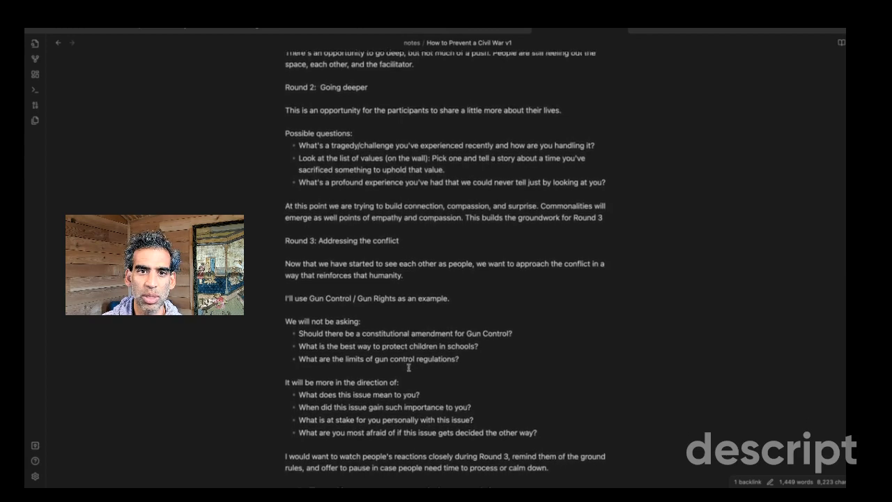
pyautogui.scroll(-3)
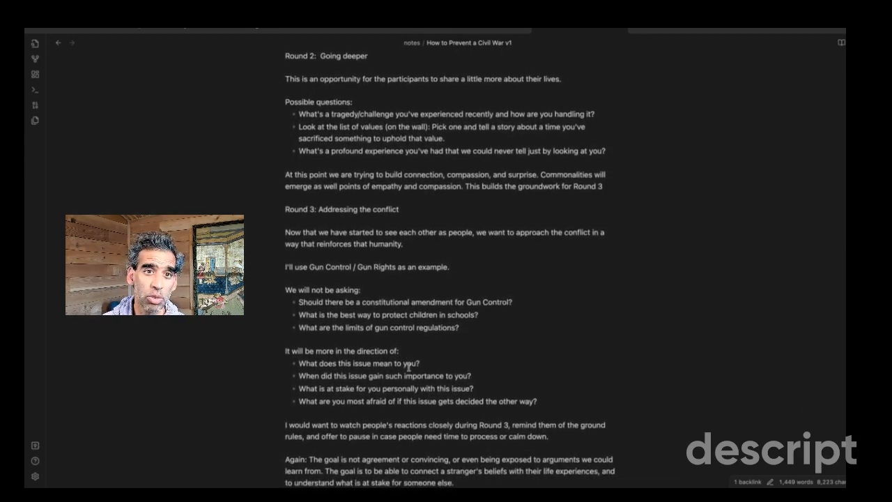
pyautogui.scroll(-3)
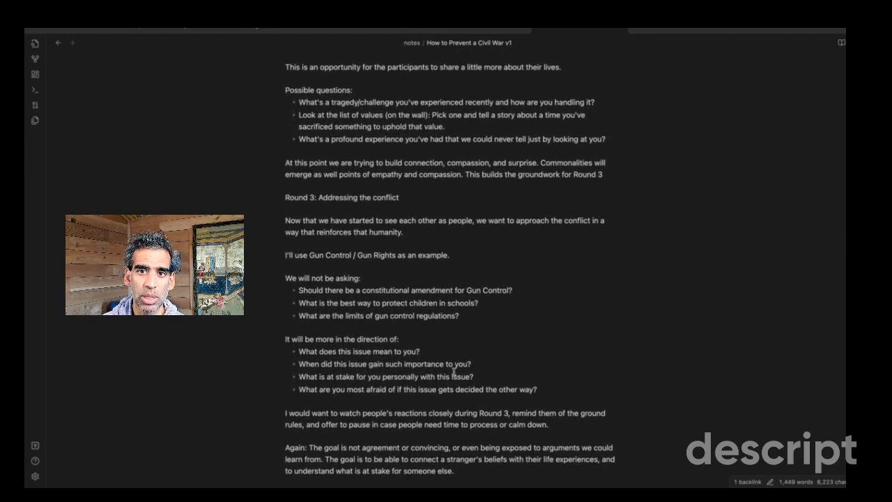
pyautogui.scroll(-3)
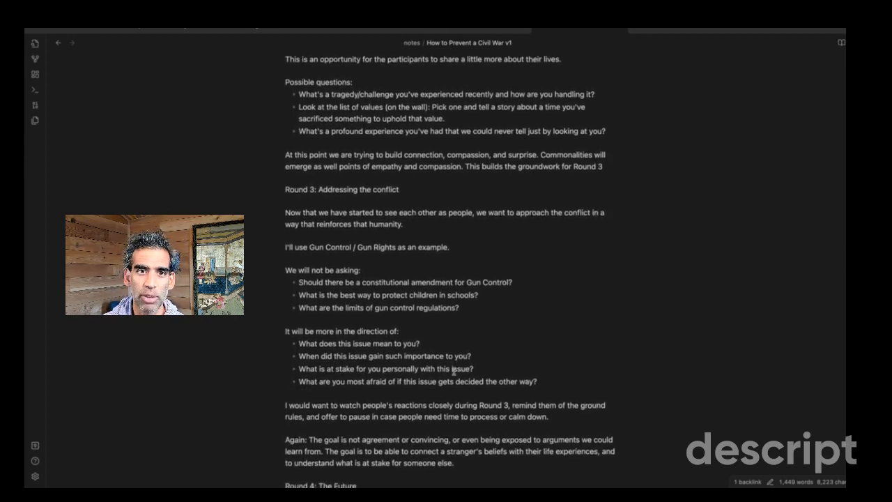
pyautogui.scroll(-3)
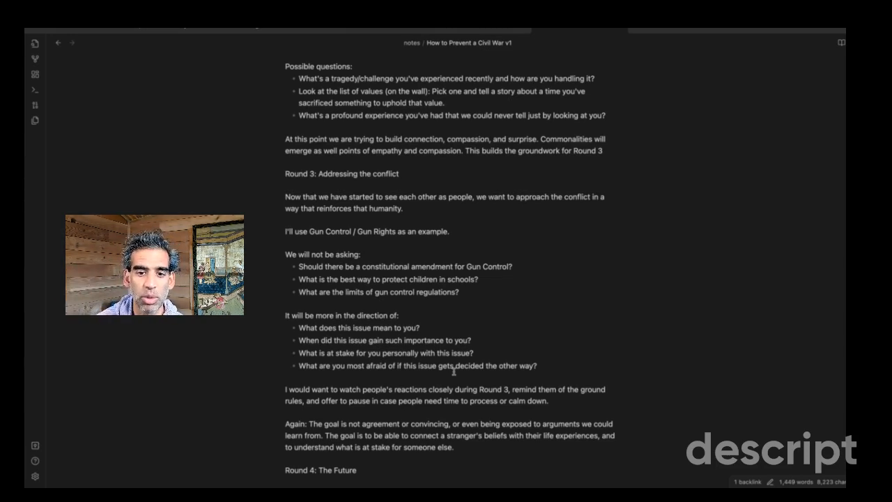
pyautogui.scroll(-3)
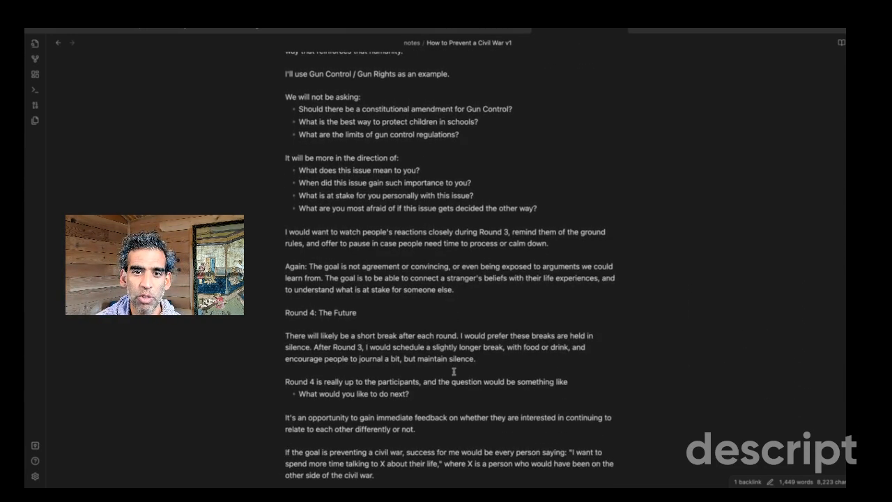
pyautogui.scroll(-3)
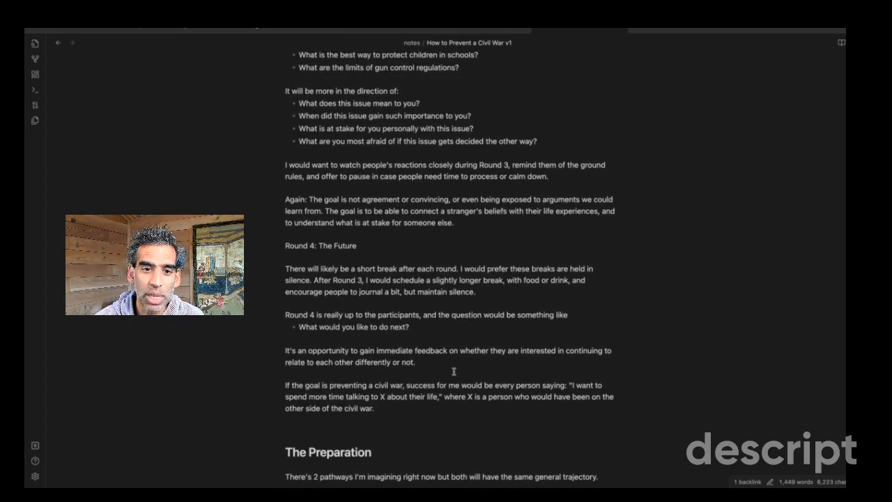
pyautogui.scroll(-3)
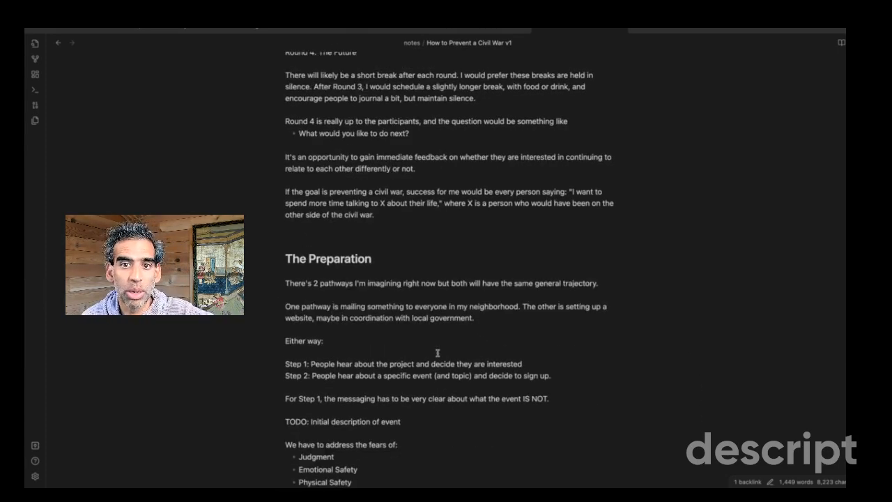
pyautogui.scroll(-3)
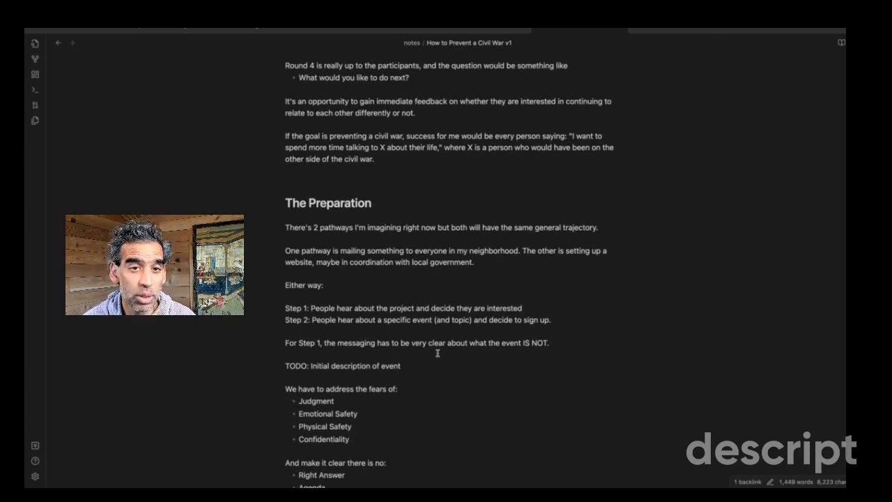
pyautogui.scroll(-3)
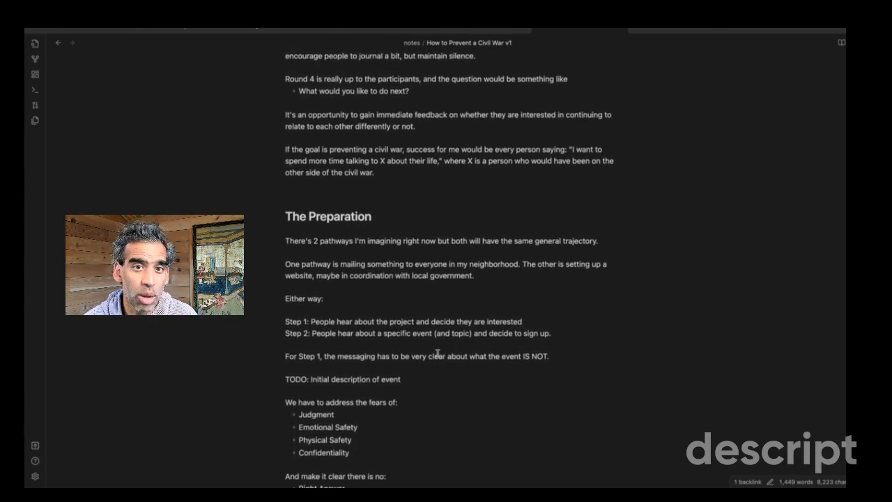
pyautogui.scroll(-3)
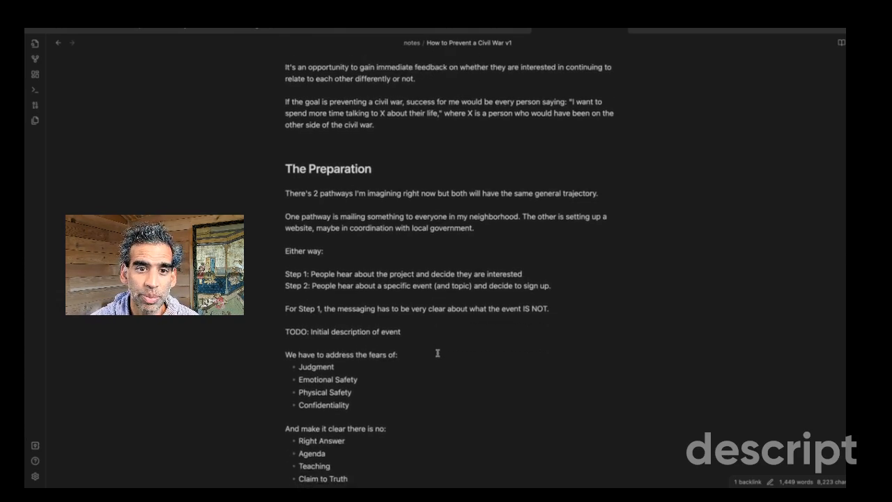
pyautogui.scroll(-3)
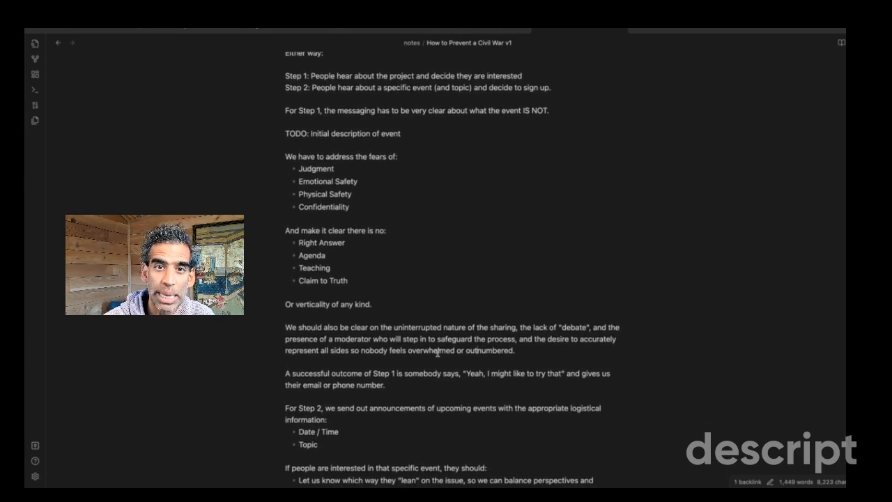
pyautogui.scroll(-3)
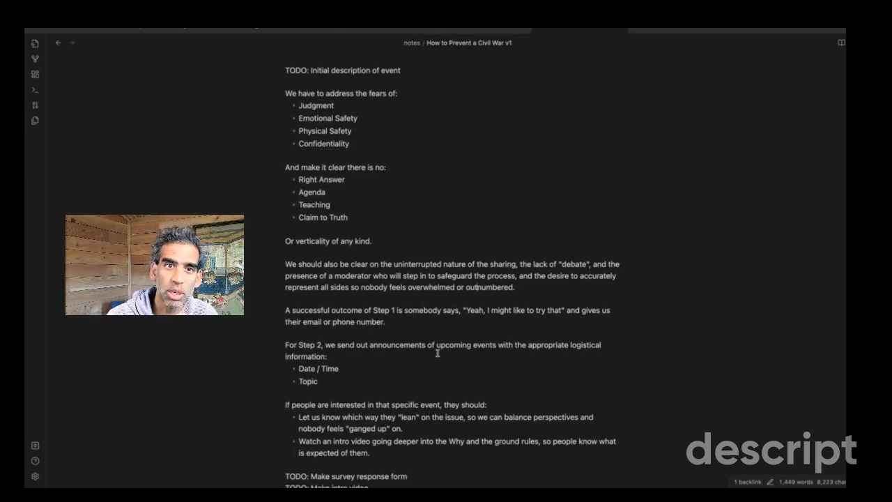
pyautogui.scroll(-3)
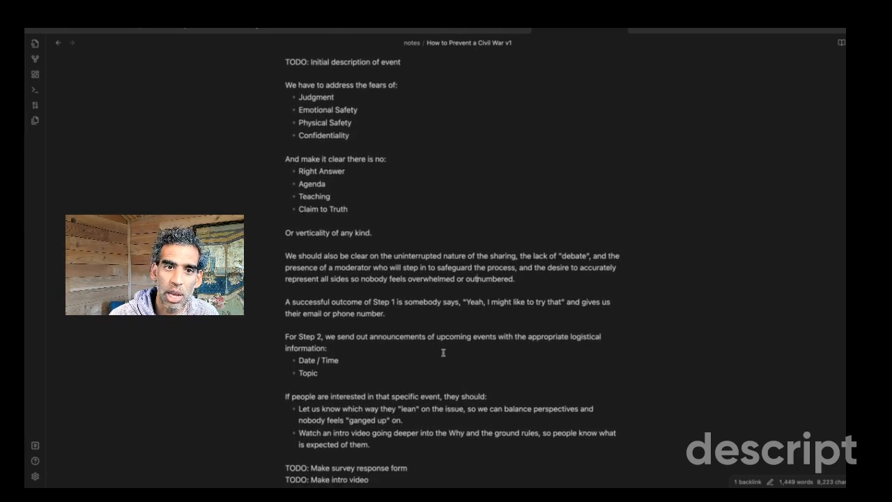
pyautogui.scroll(-3)
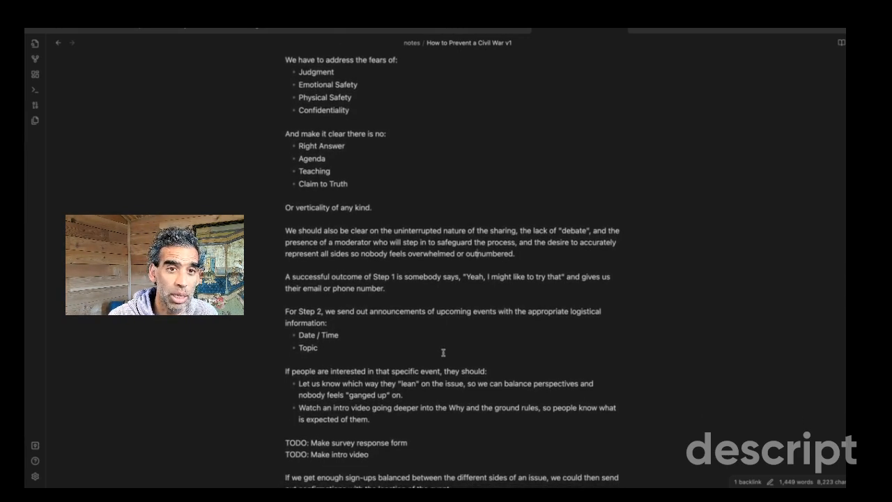
pyautogui.scroll(-3)
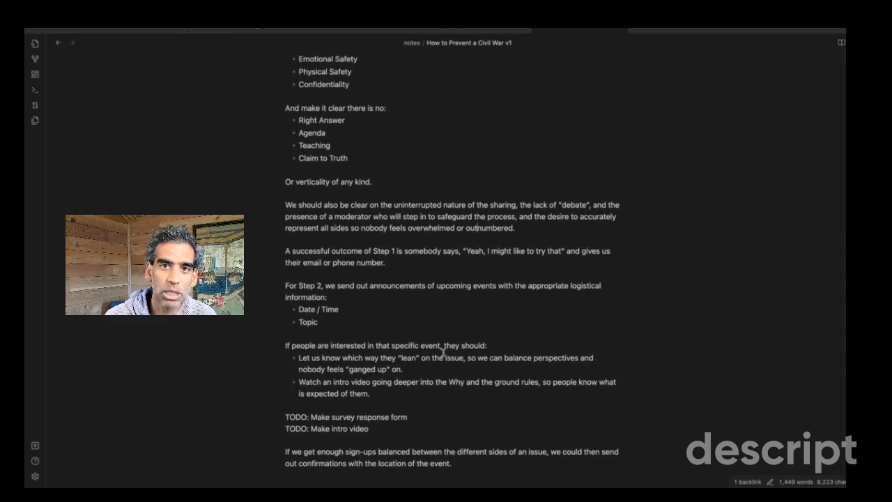
pyautogui.scroll(-3)
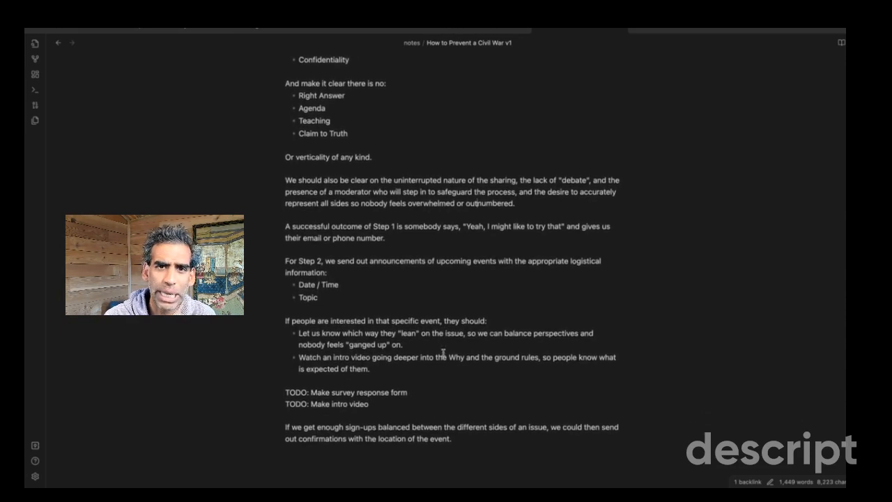
pyautogui.scroll(-3)
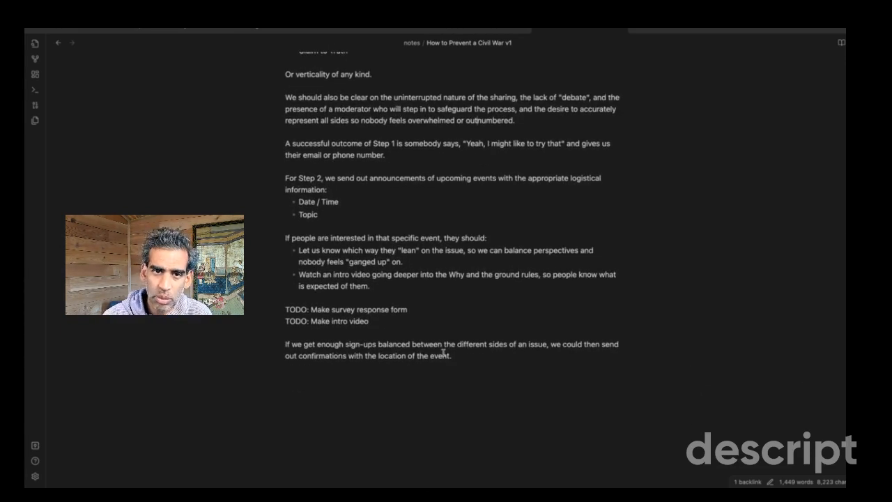